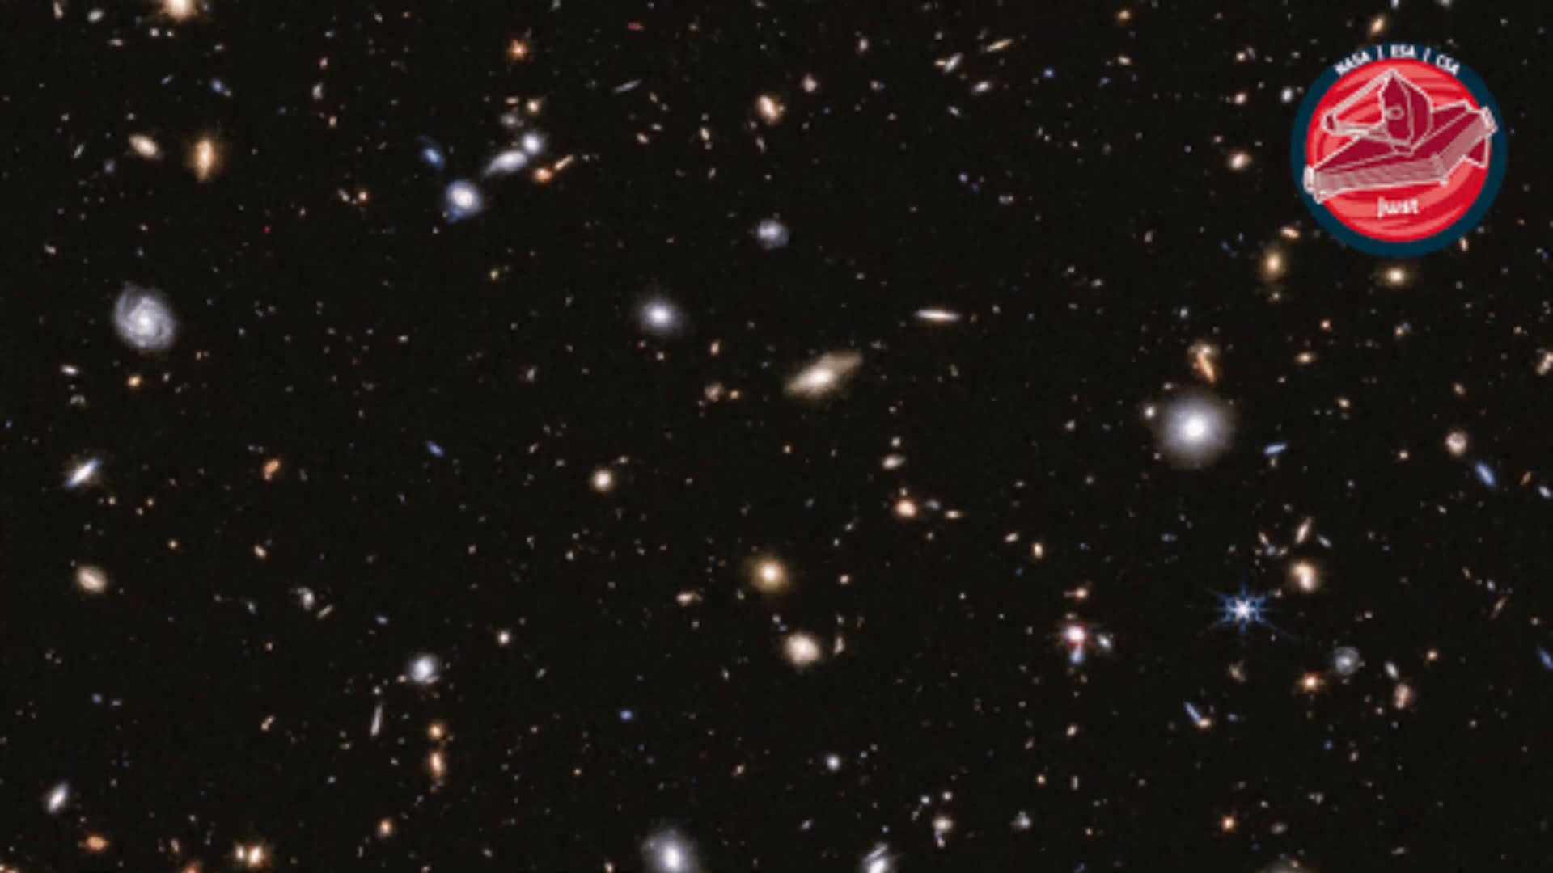
pyautogui.scroll(-3)
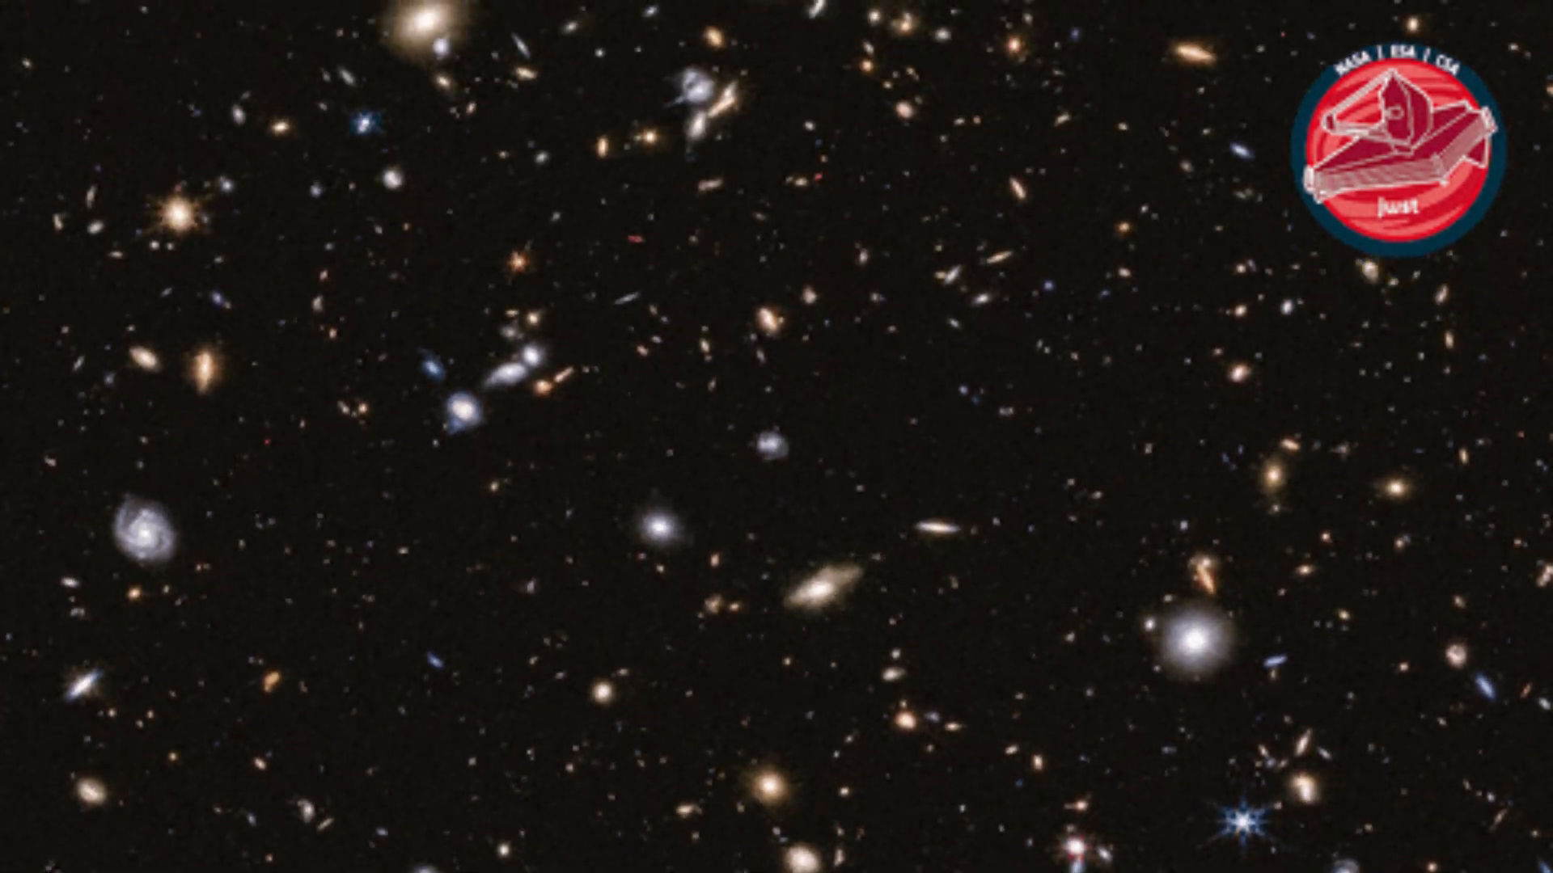